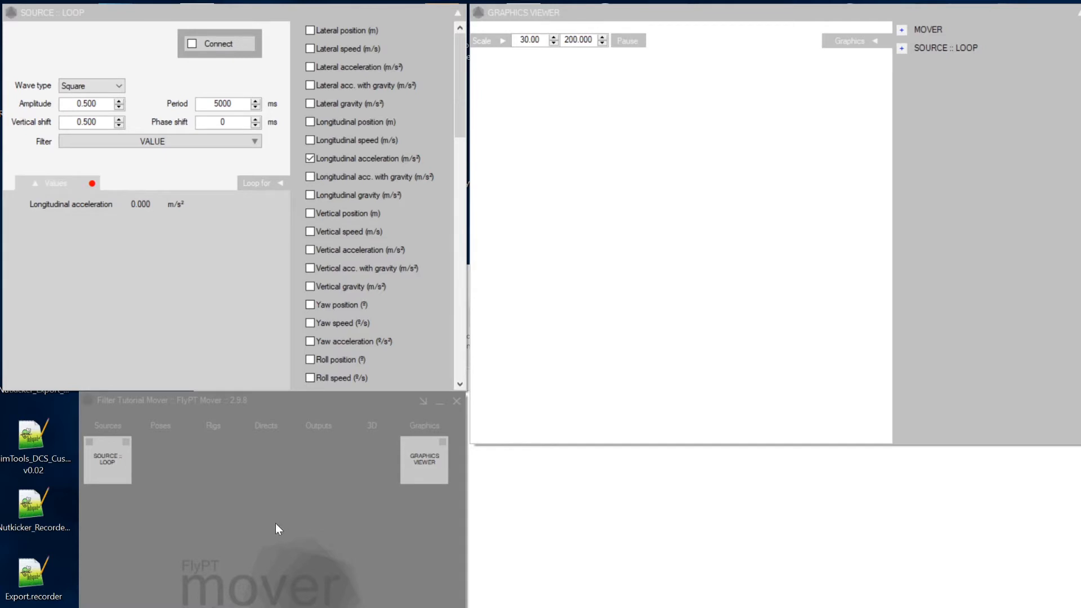
Connect the square-wave loop source after opening and dismissing the add-module menu
right_click(275, 529)
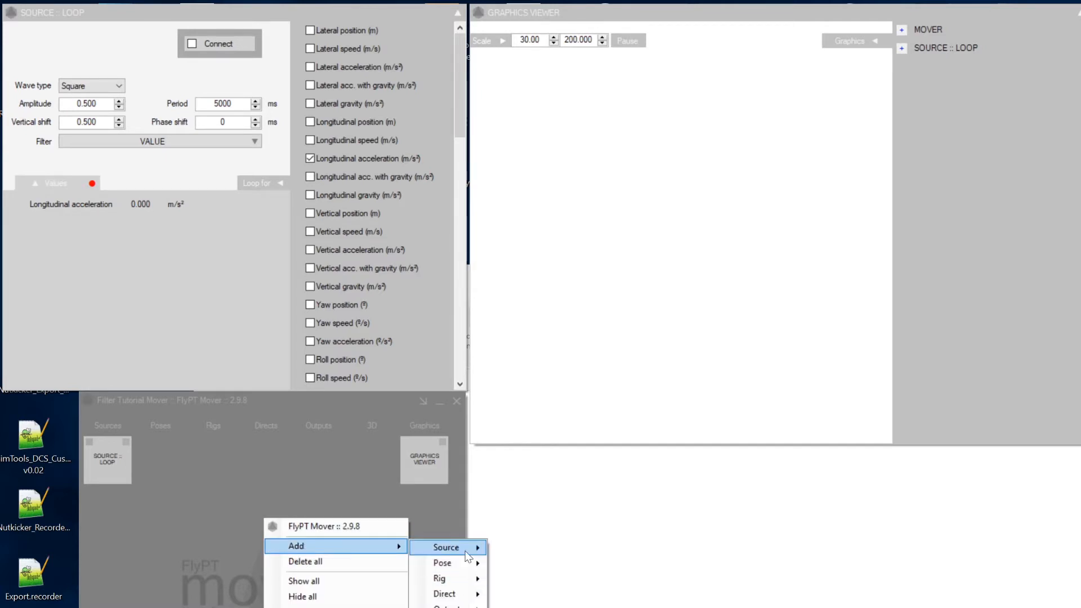
left_click(446, 547)
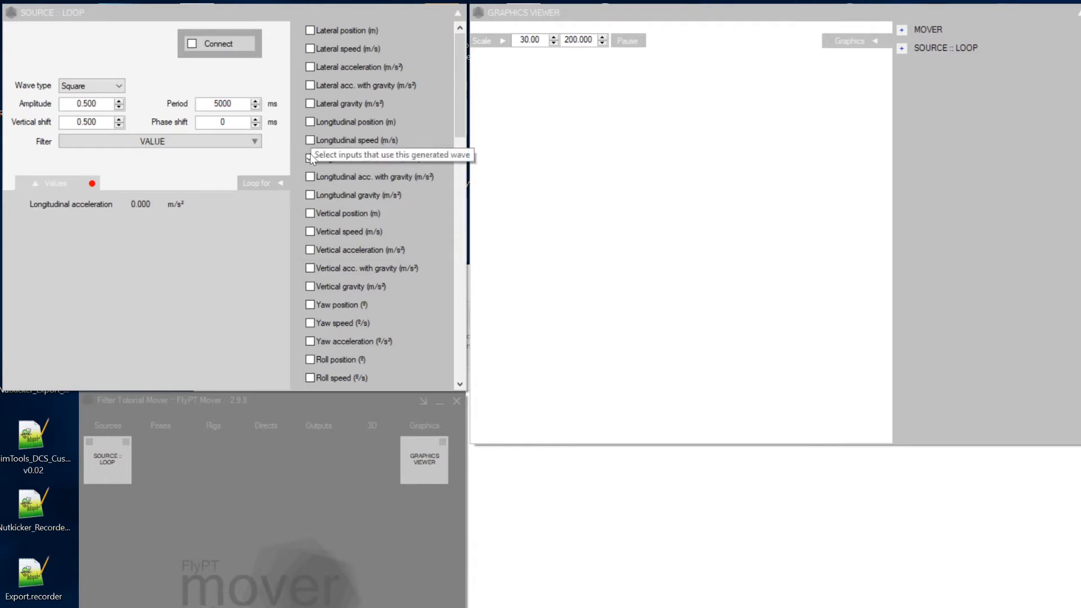
left_click(310, 158)
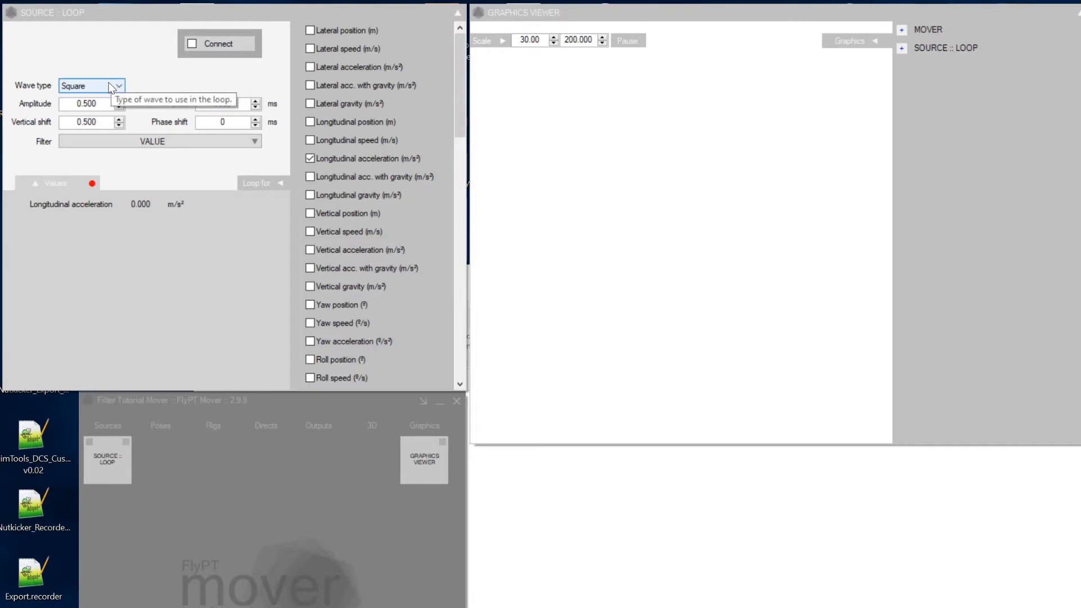
mouse_move(89, 104)
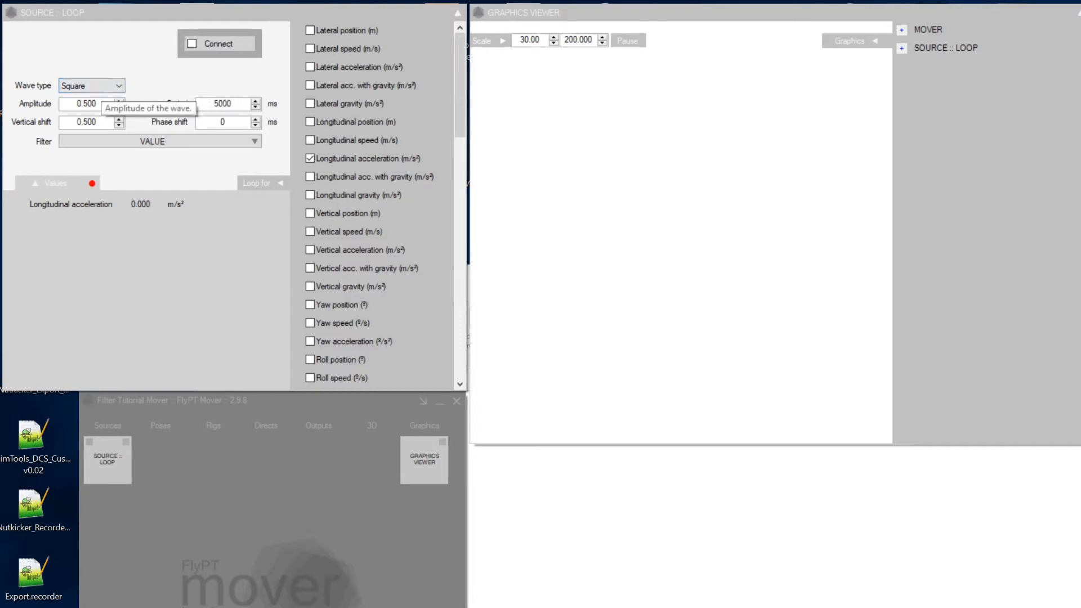
mouse_move(102, 123)
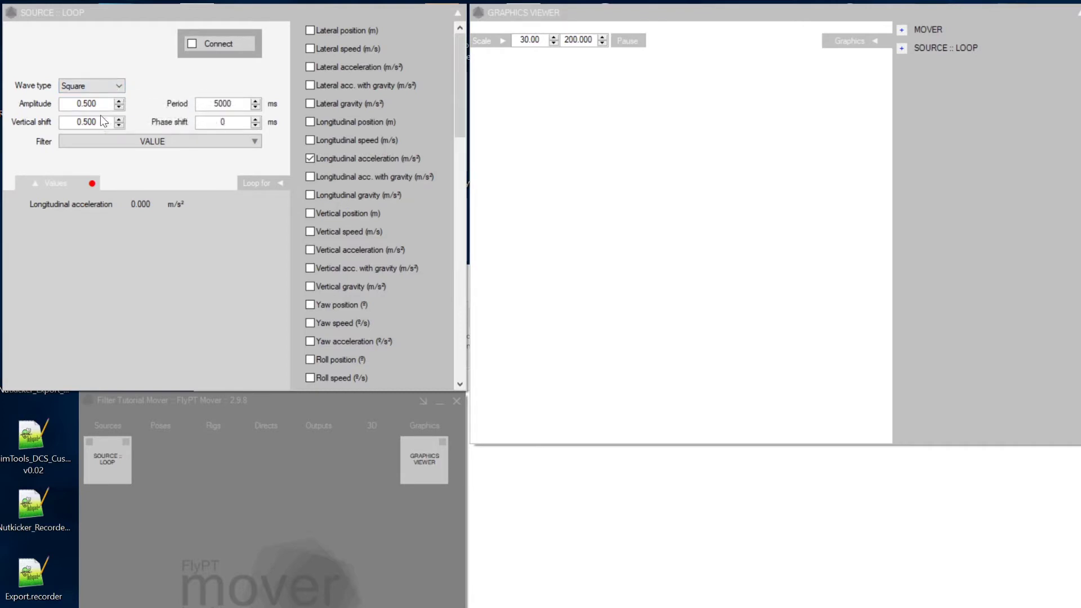
mouse_move(88, 122)
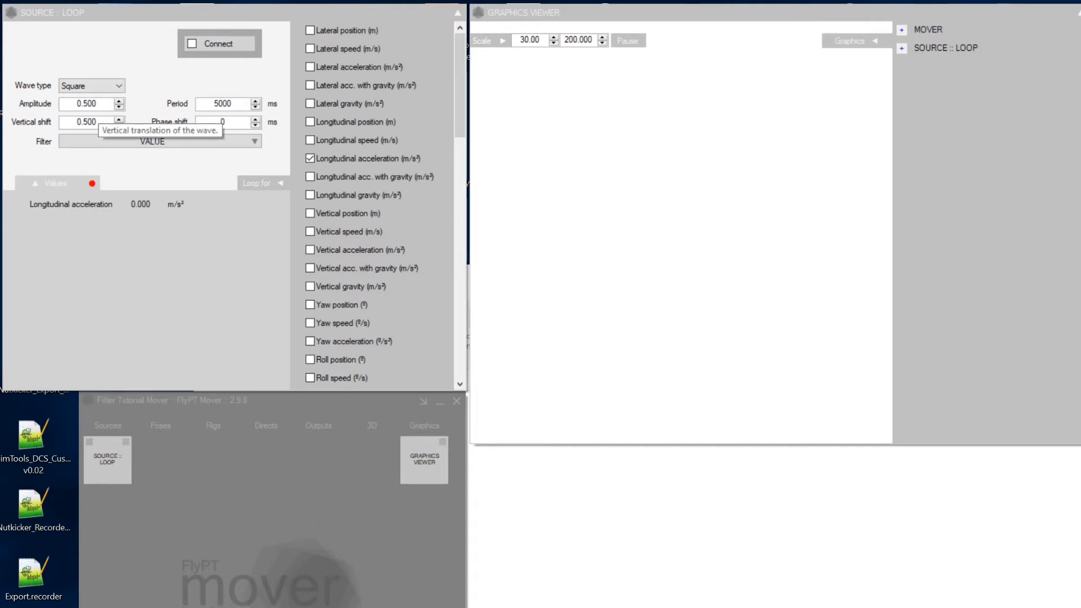
mouse_move(92, 104)
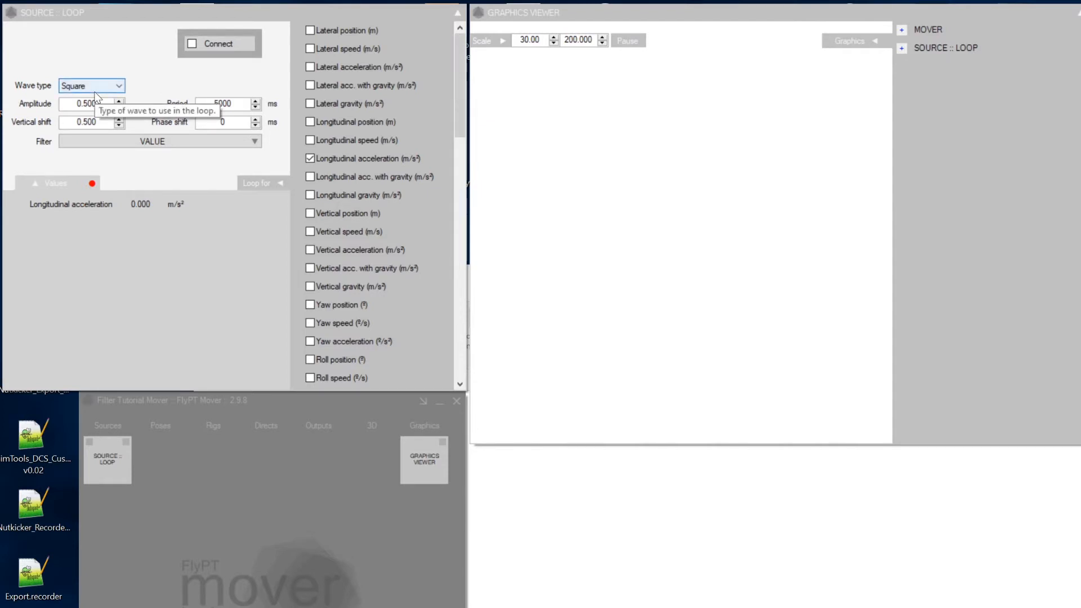
mouse_move(97, 86)
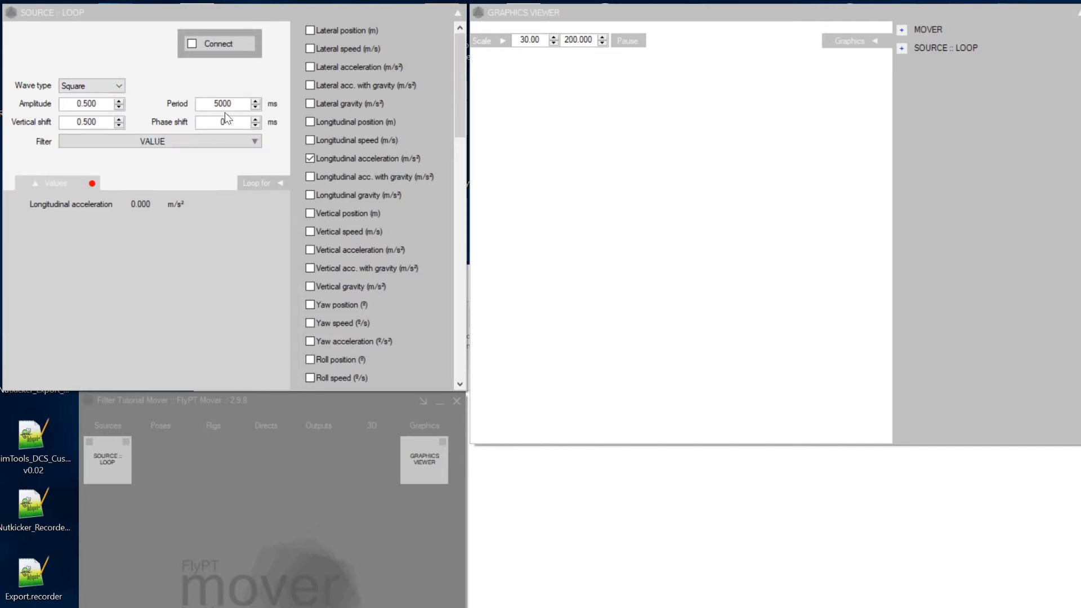
mouse_move(227, 103)
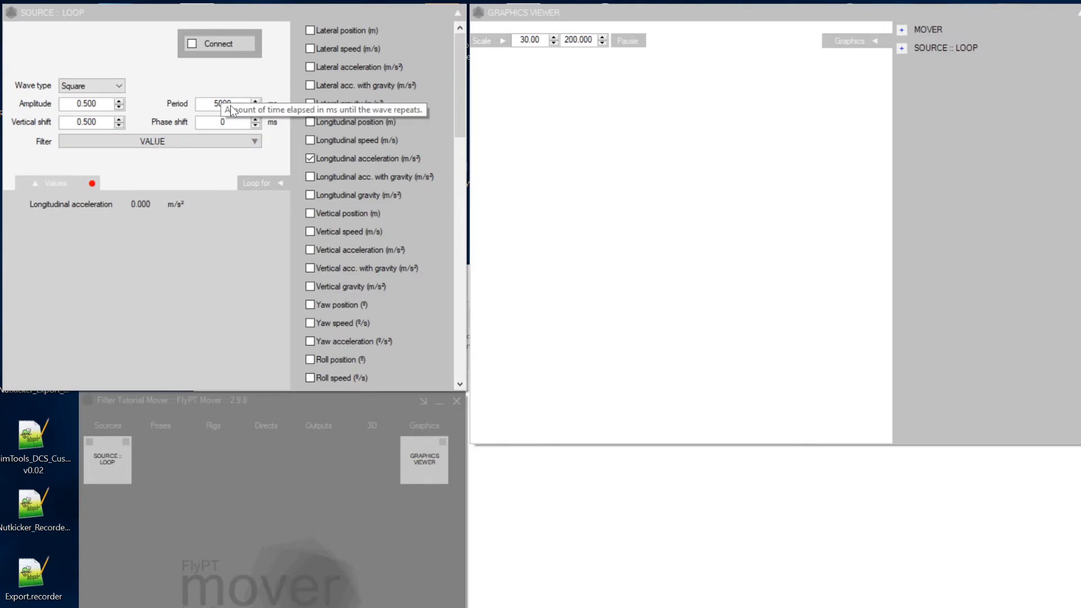
mouse_move(140, 218)
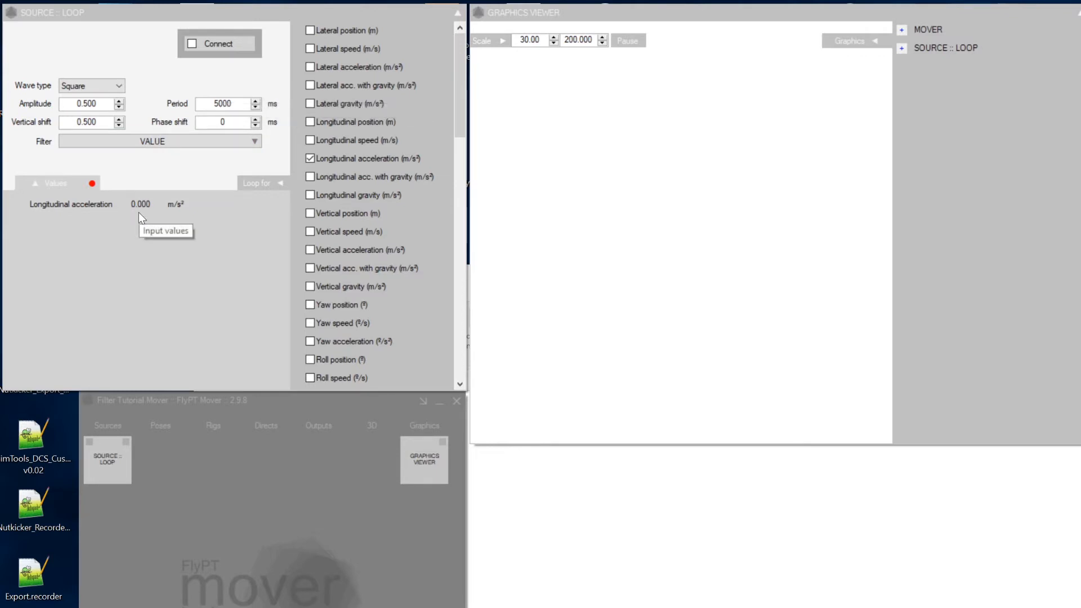
left_click(218, 43)
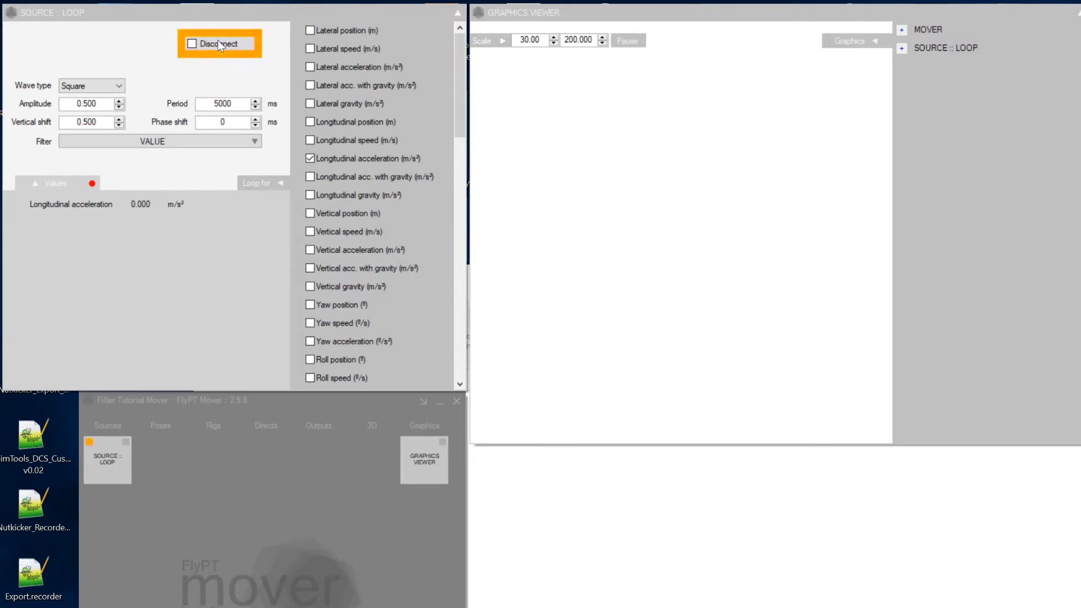
left_click(219, 44)
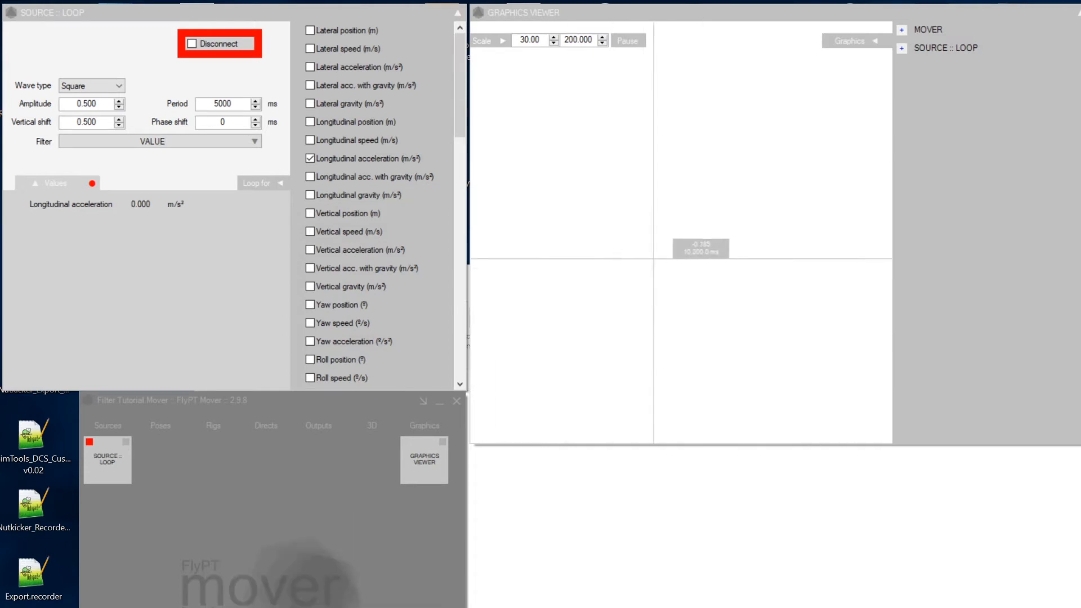
mouse_move(528, 39)
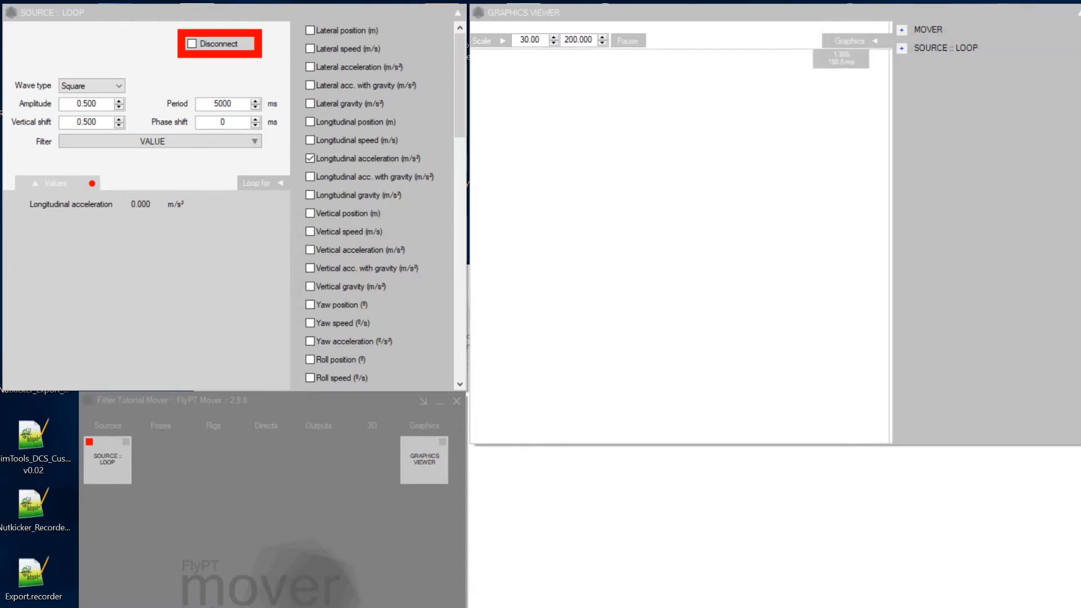
mouse_move(902, 47)
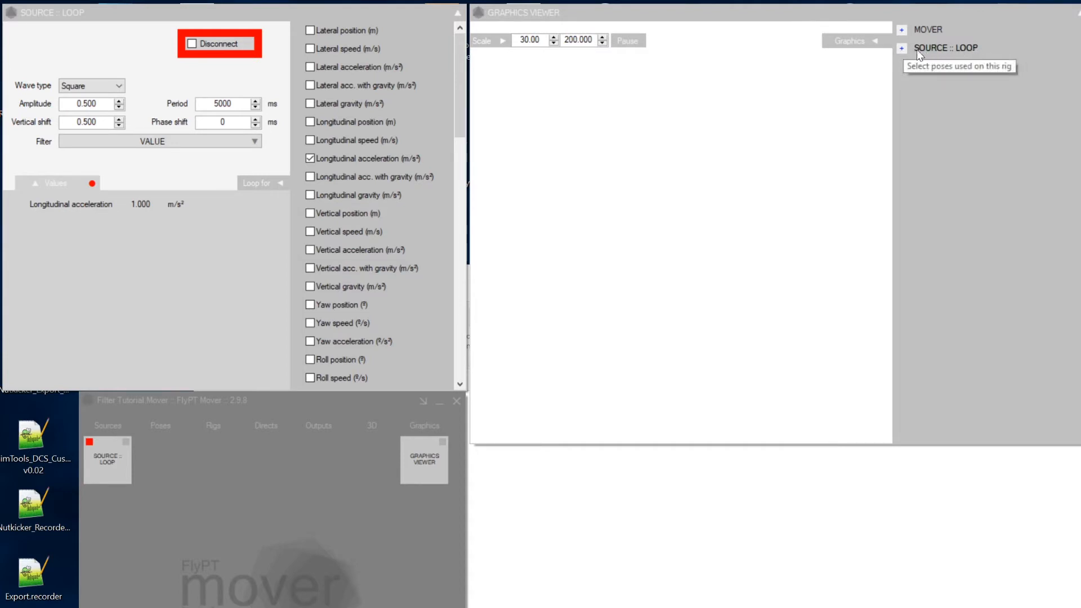
Expand SOURCE :: LOOP and plot its Original Longitudinal acceleration
left_click(902, 49)
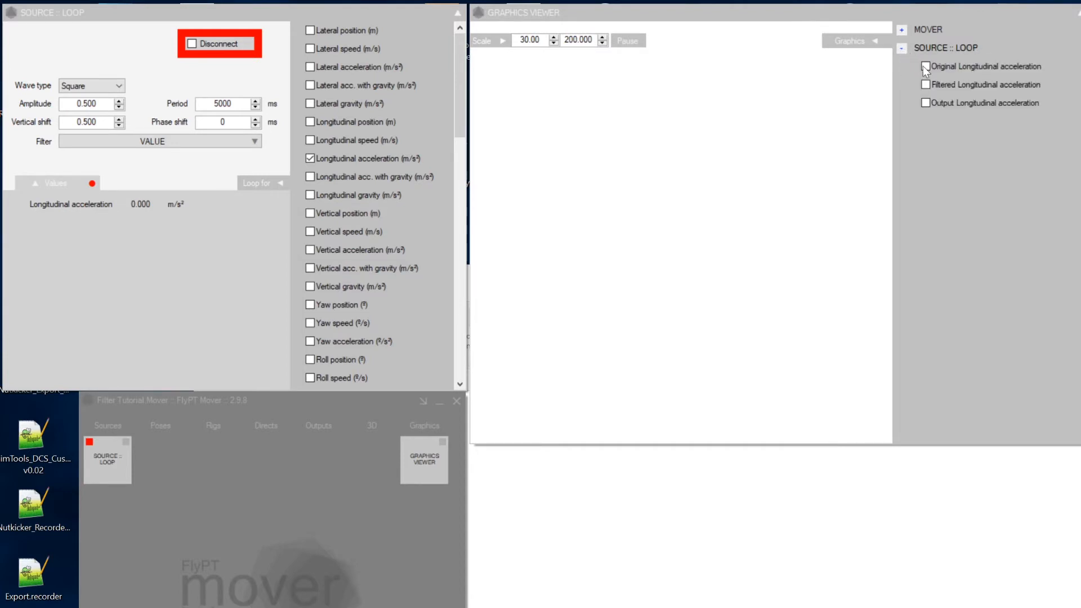
left_click(925, 66)
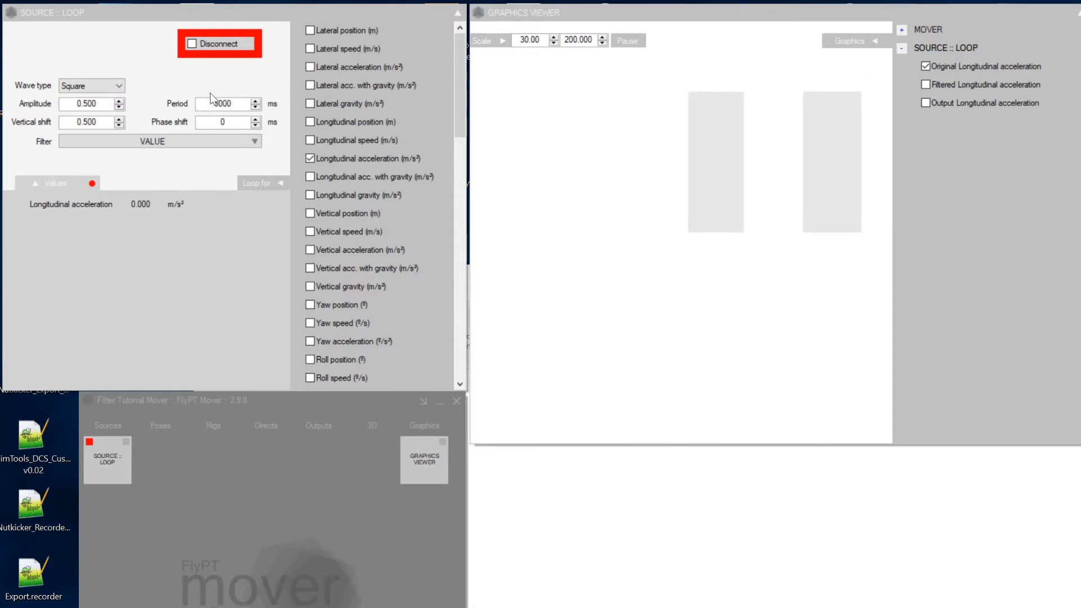
Change the loop source's Period to 30000 ms
triple_click(222, 104)
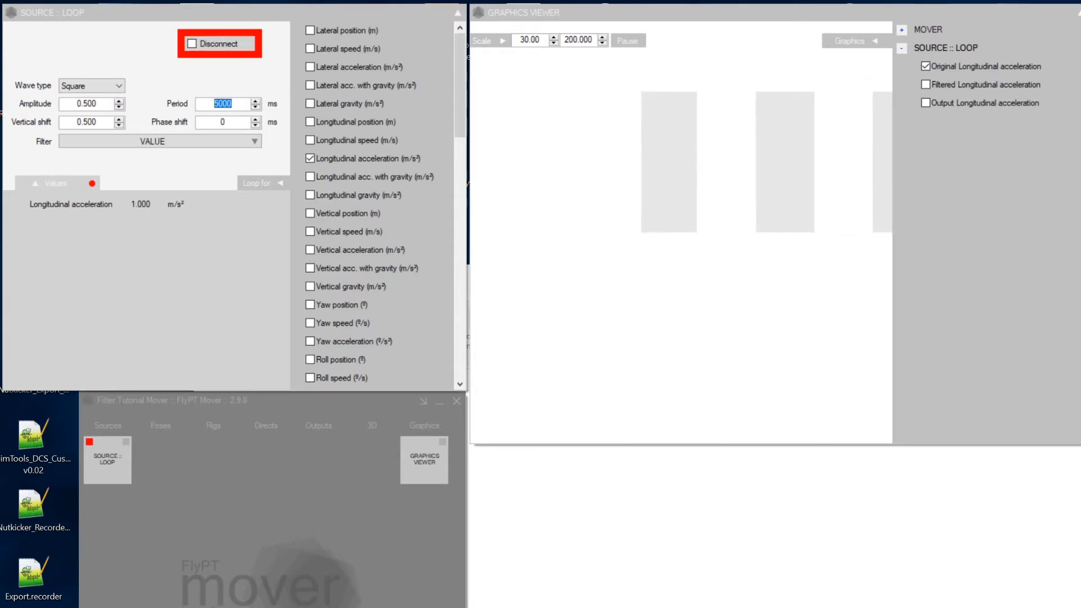
type("3")
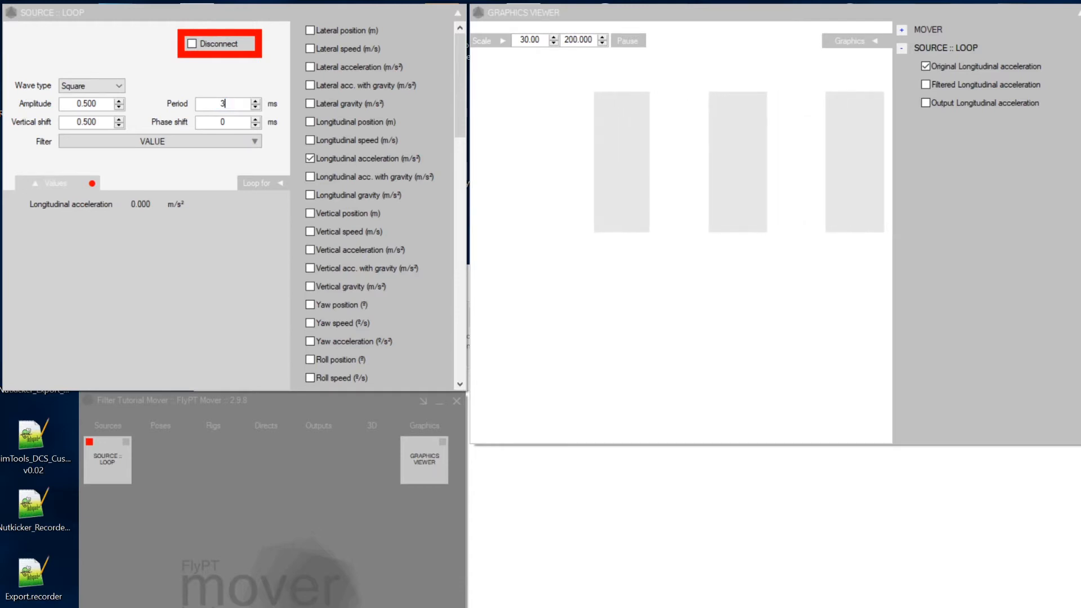
type("30000")
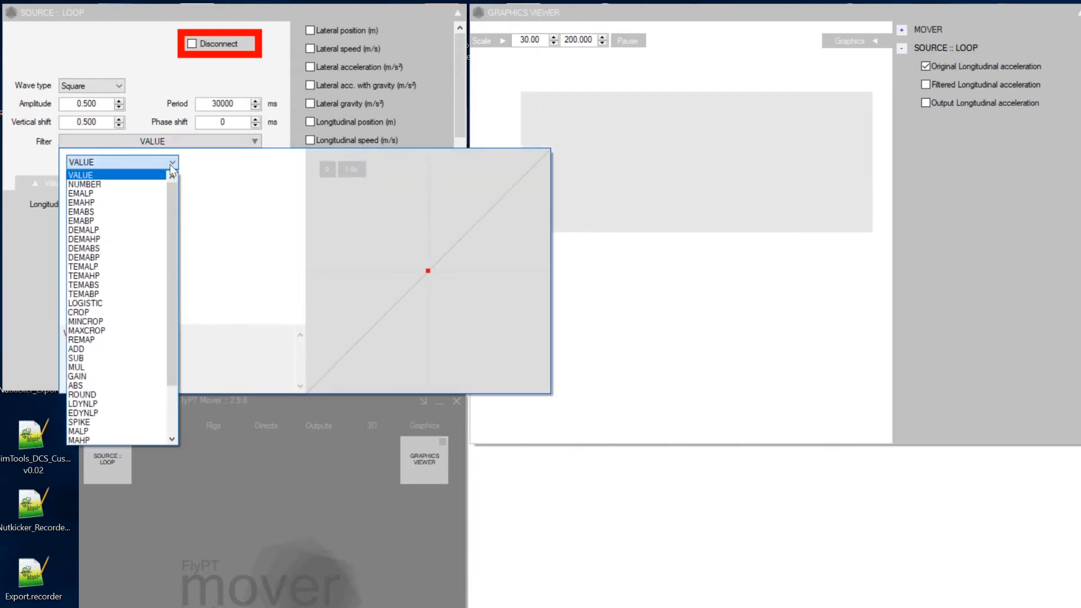
mouse_move(122, 181)
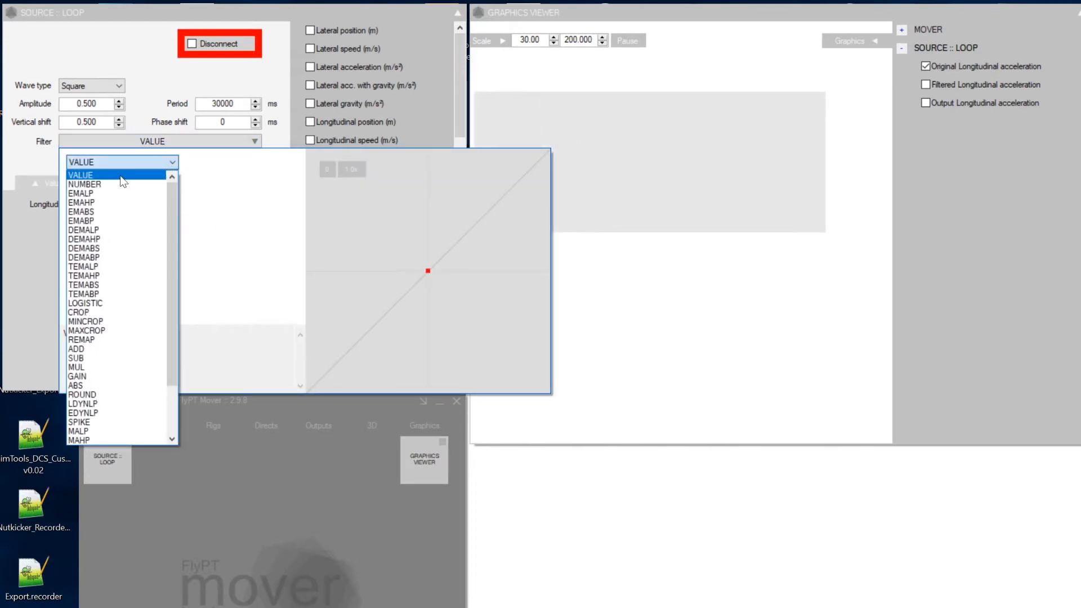
mouse_move(81, 193)
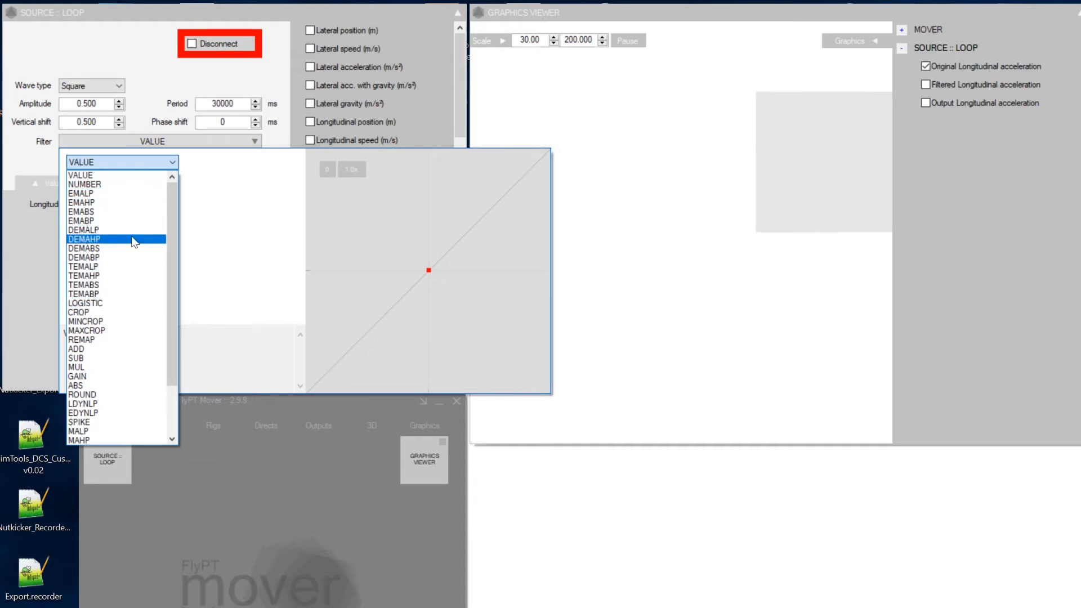
mouse_move(116, 202)
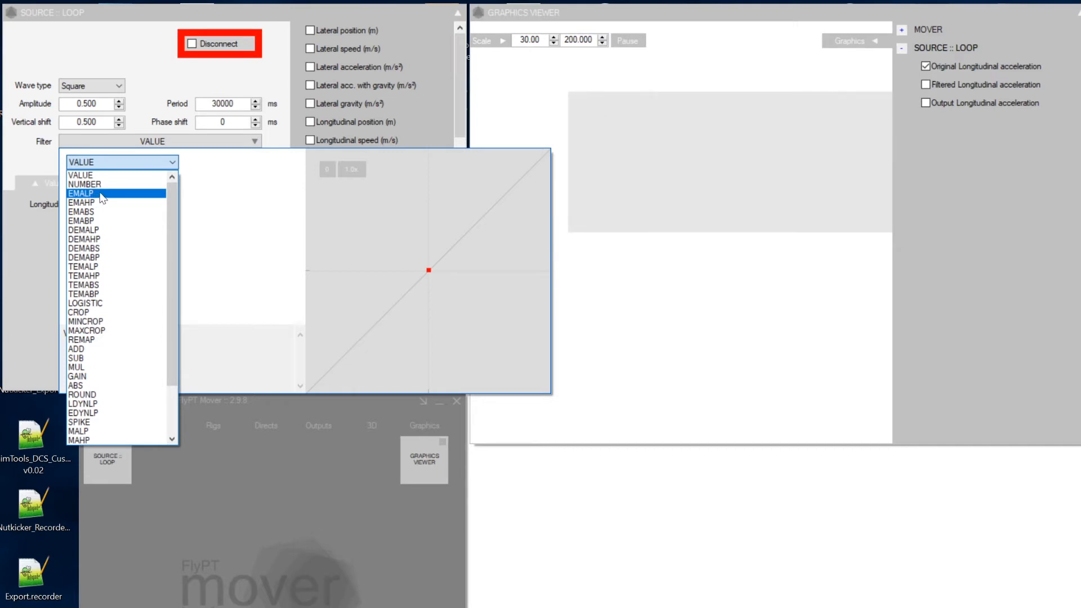
Select EMALP as the loop source's filter type
left_click(81, 193)
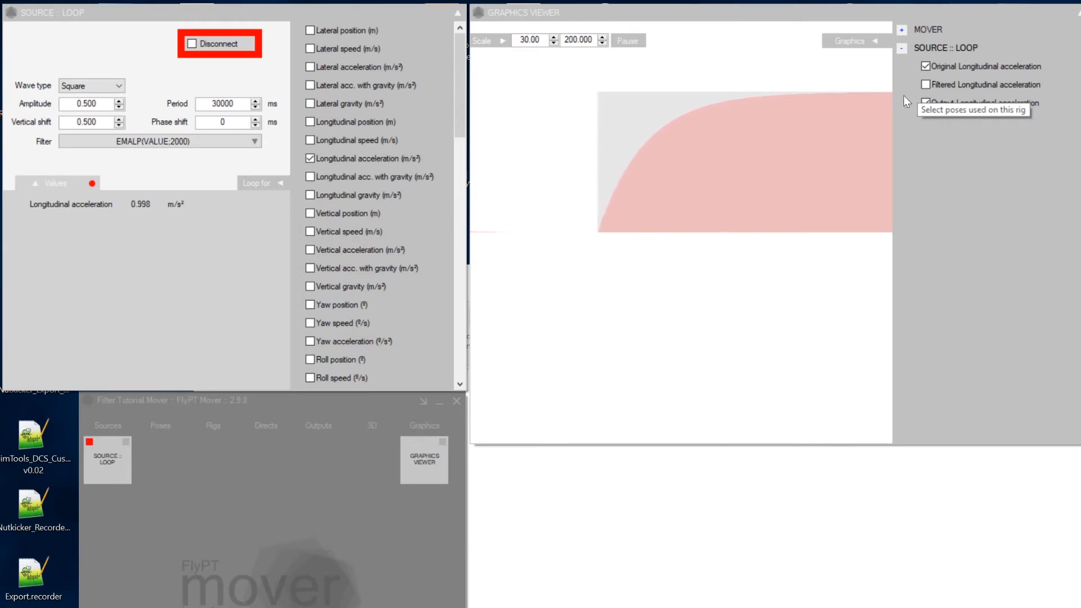
Tick Output Longitudinal acceleration to plot the filtered curve
left_click(925, 102)
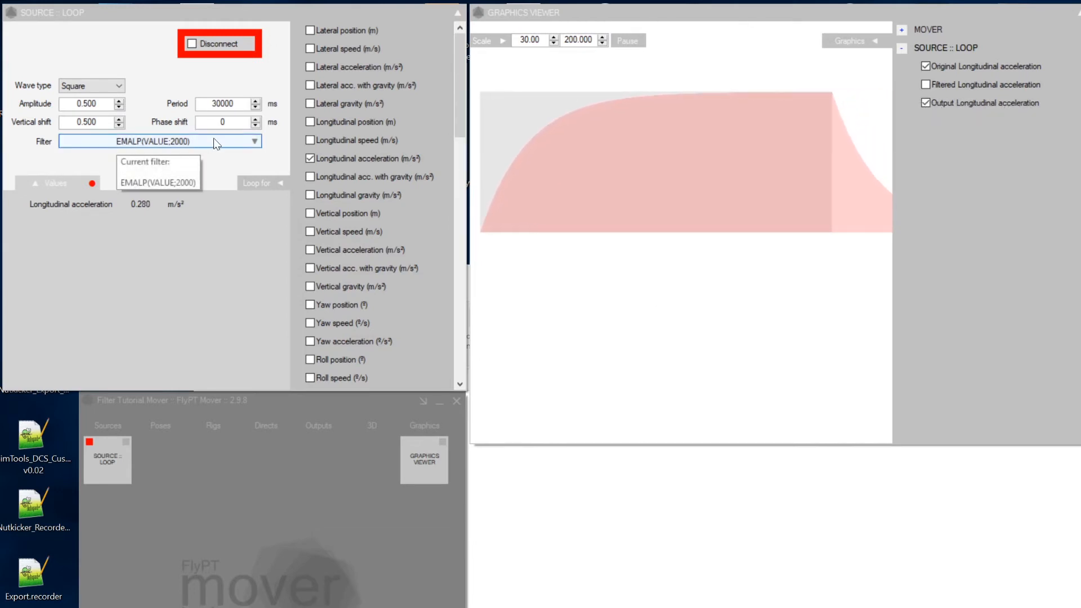
Nest a second EMALP inside the filter, raising the inner value from 100 to 2000
left_click(254, 141)
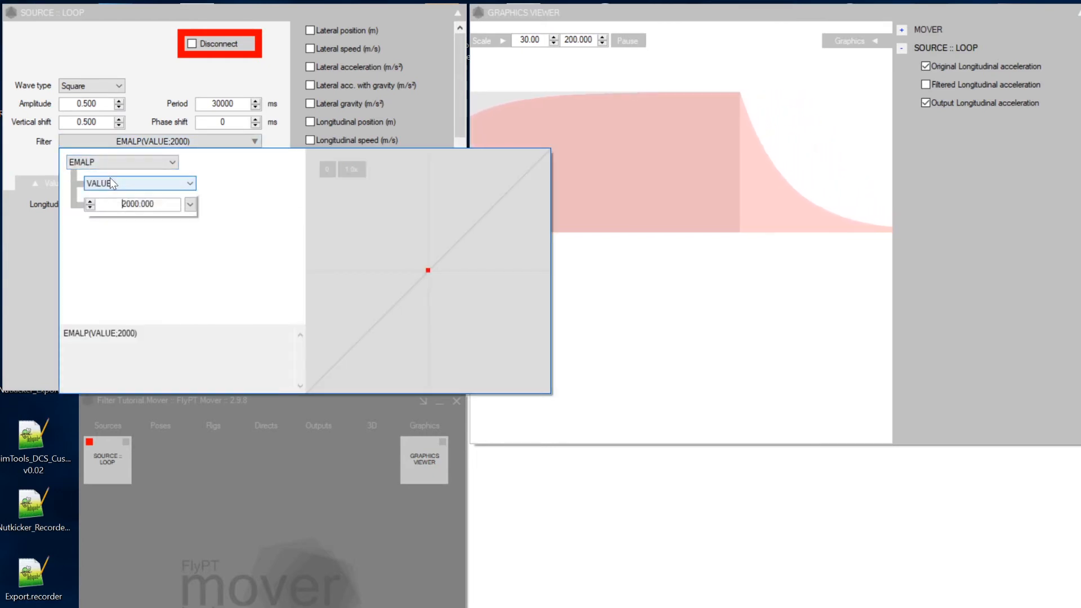
left_click(138, 182)
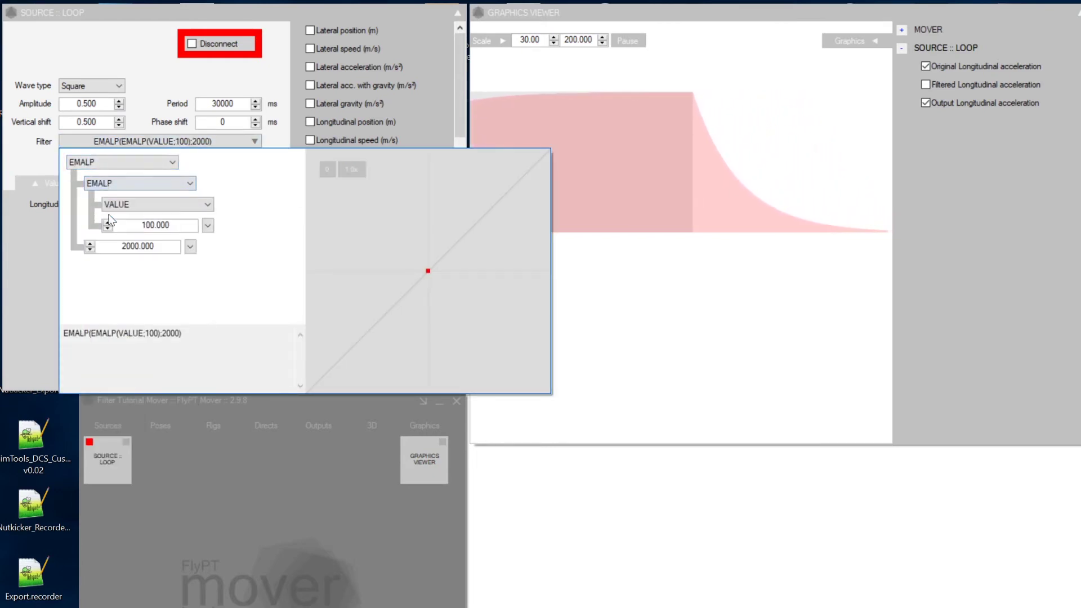
triple_click(147, 224)
type("2000")
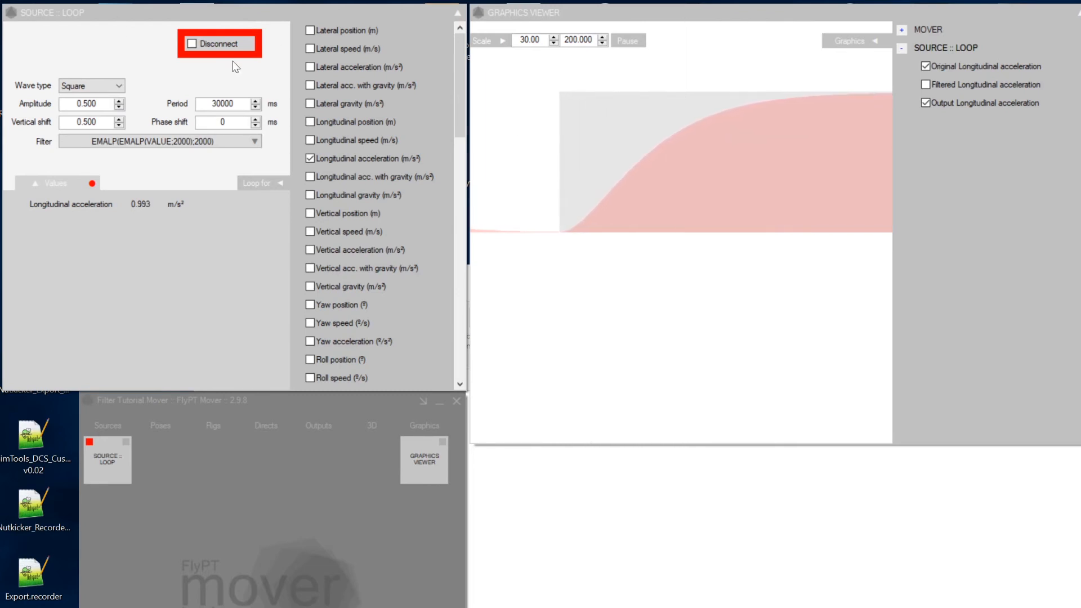
mouse_move(245, 141)
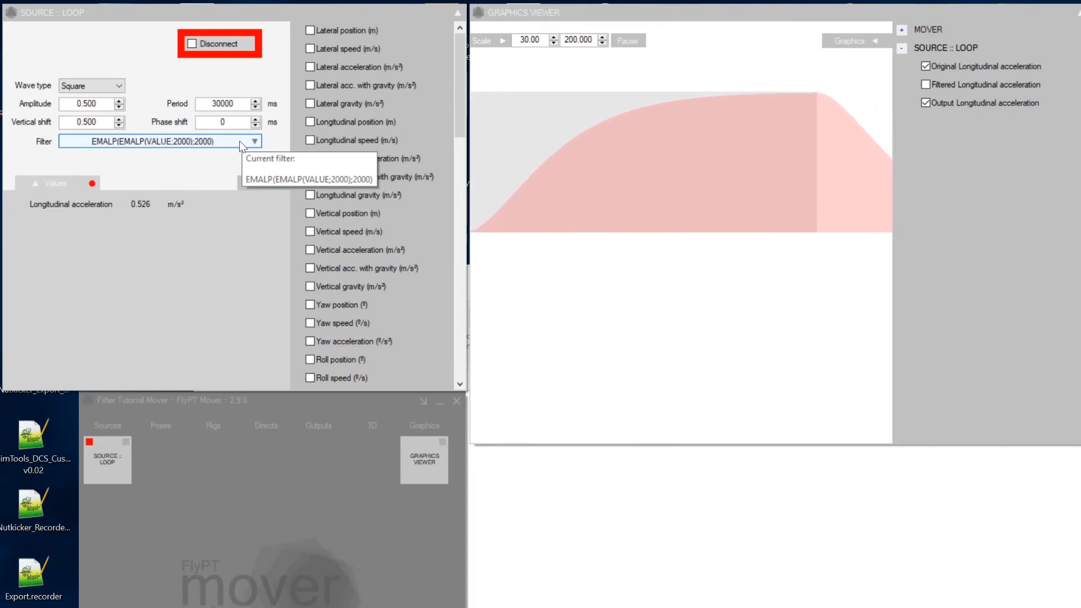
left_click(253, 141)
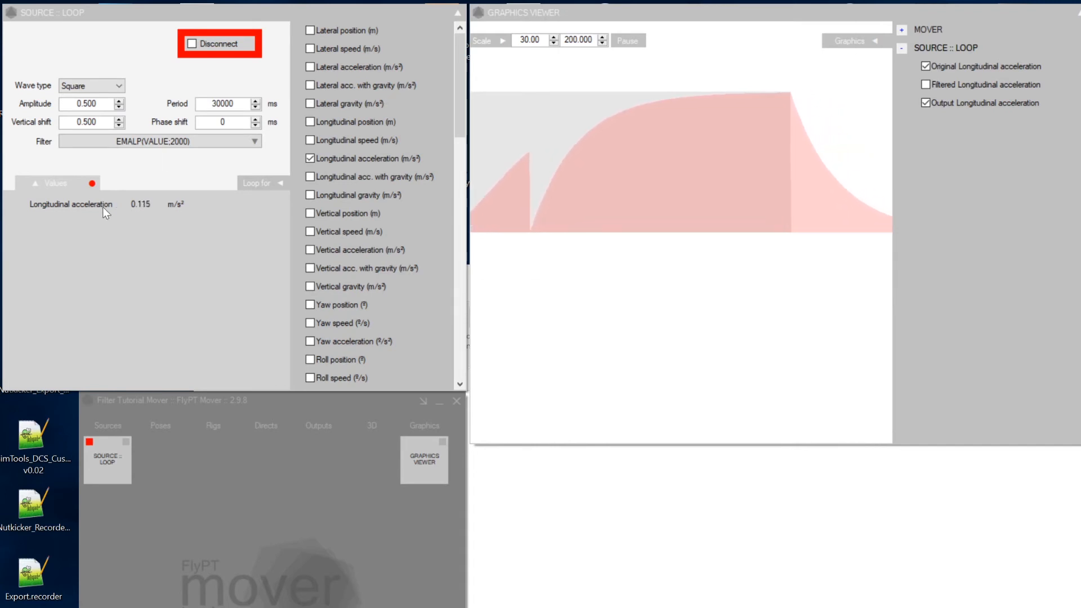
Open the filter editor on the single EMALP(VALUE;2000) formula
left_click(159, 141)
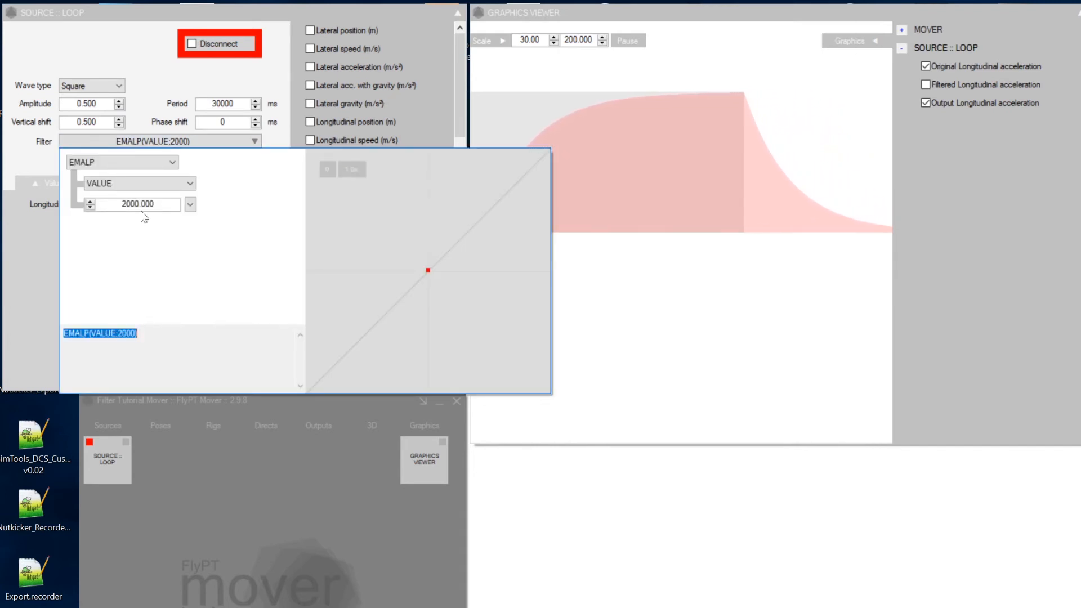
mouse_move(138, 204)
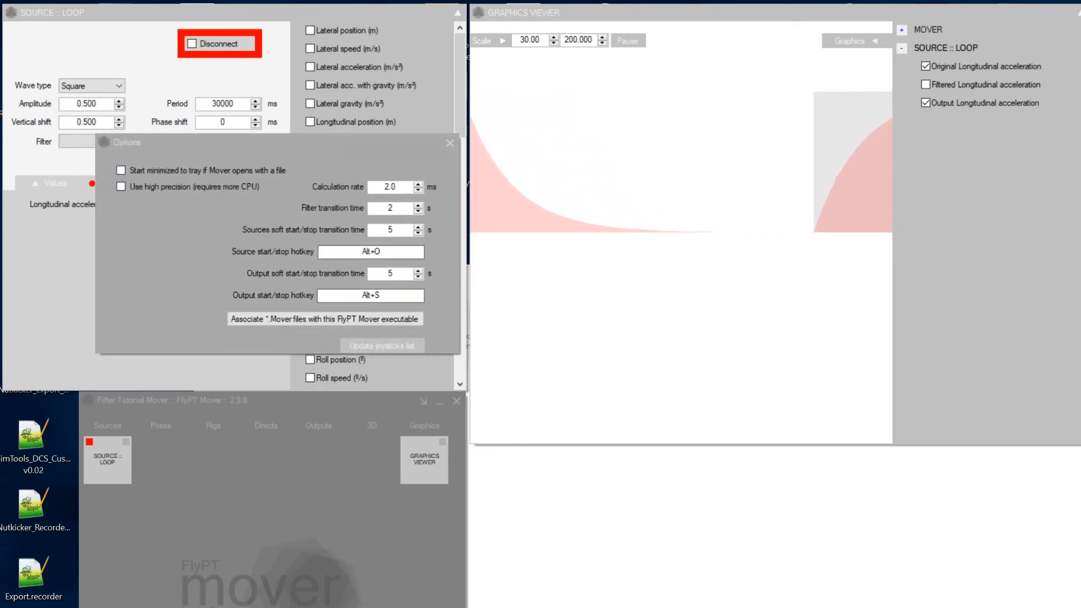
mouse_move(390, 187)
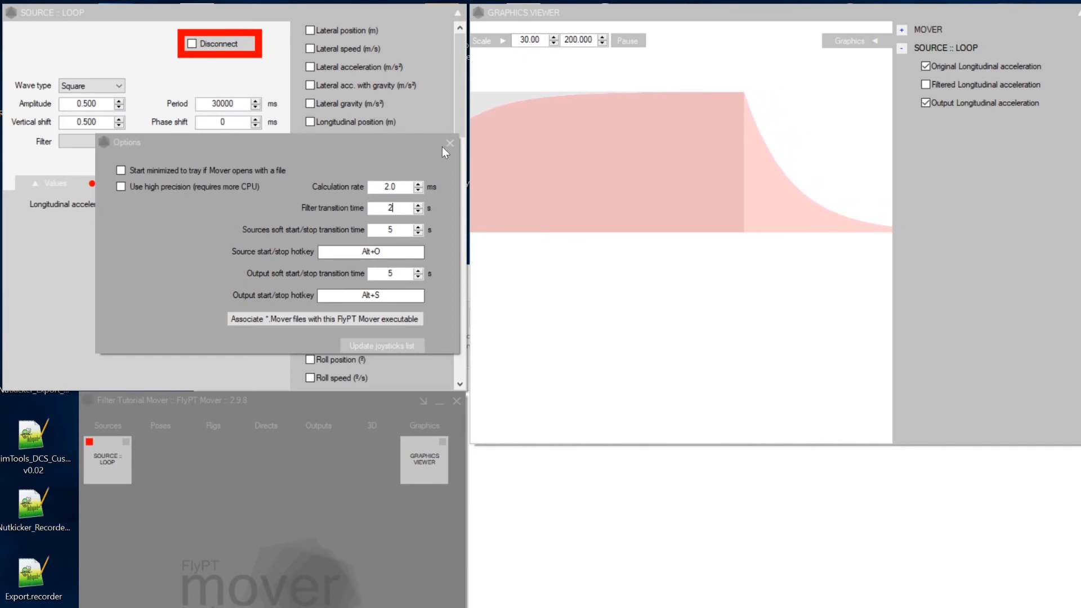
left_click(450, 143)
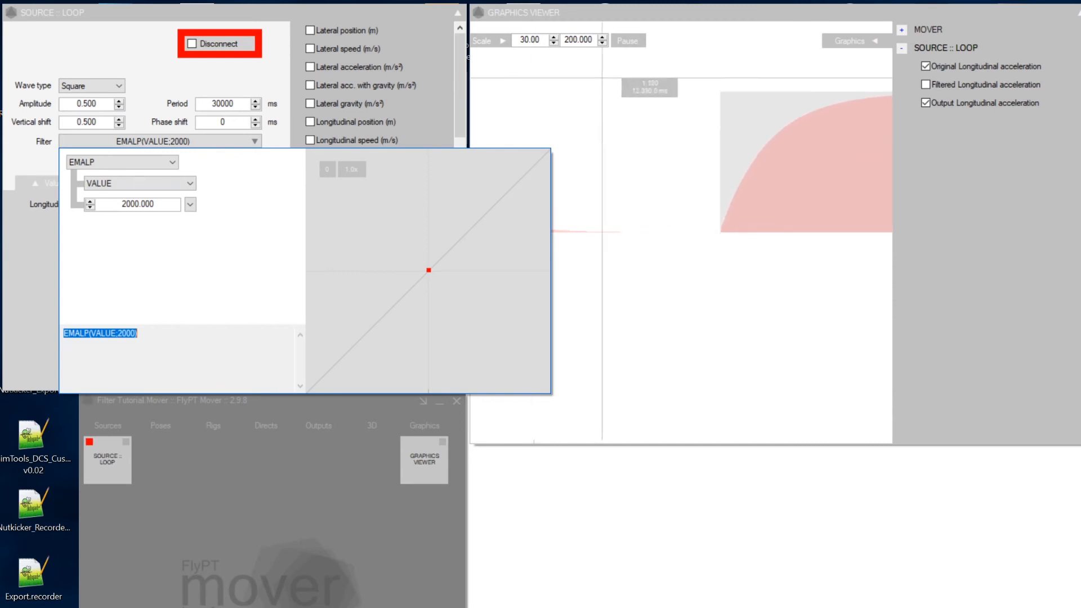
Pause the live plot on the filtered curve and reopen the EMALP(VALUE;2000) editor
left_click(626, 40)
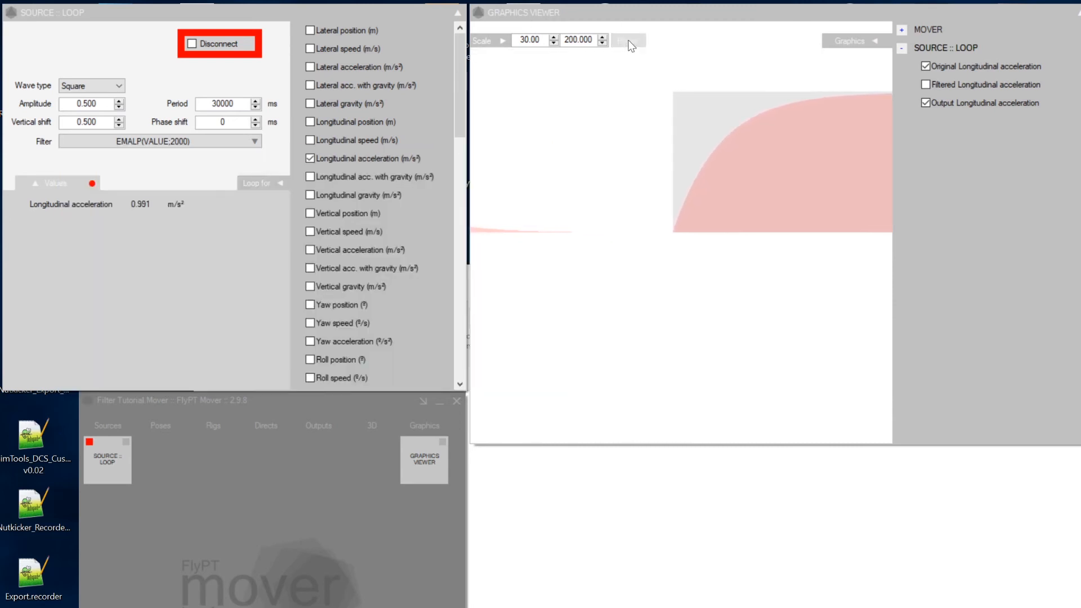
left_click(627, 40)
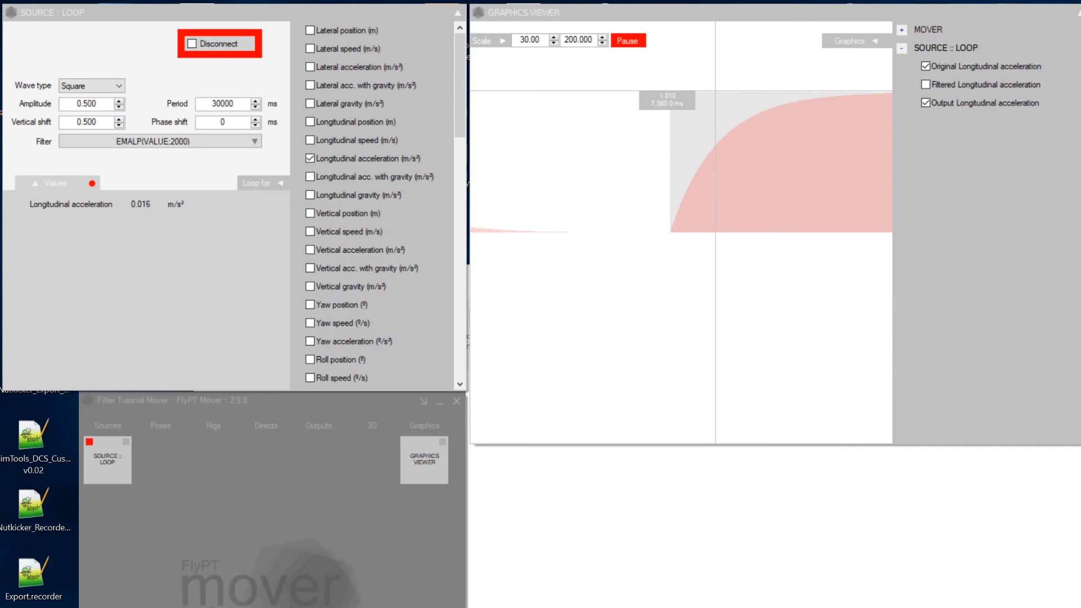
left_click(161, 141)
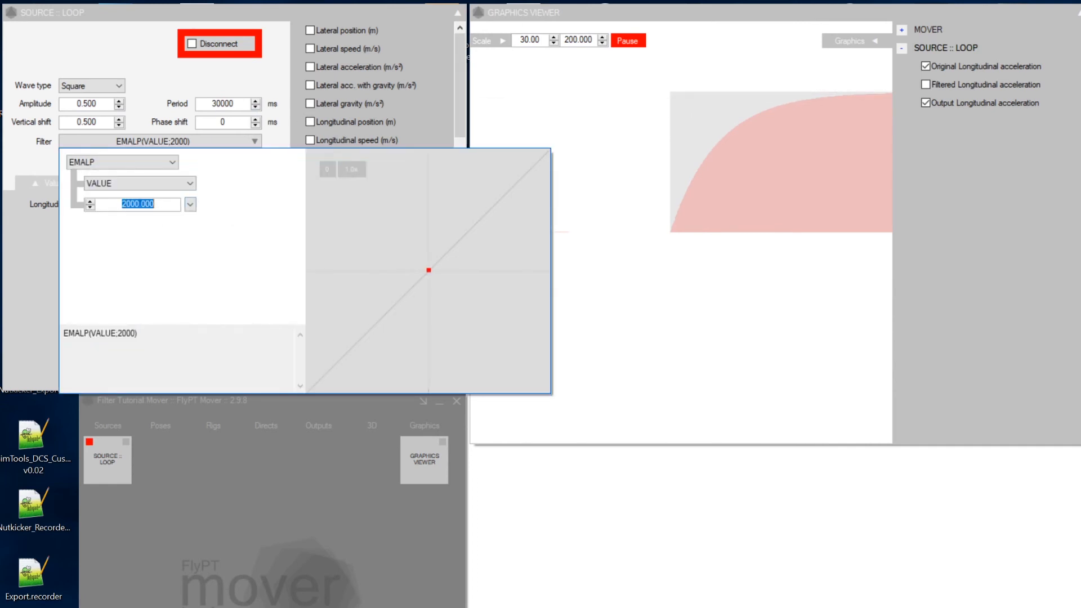
mouse_move(135, 204)
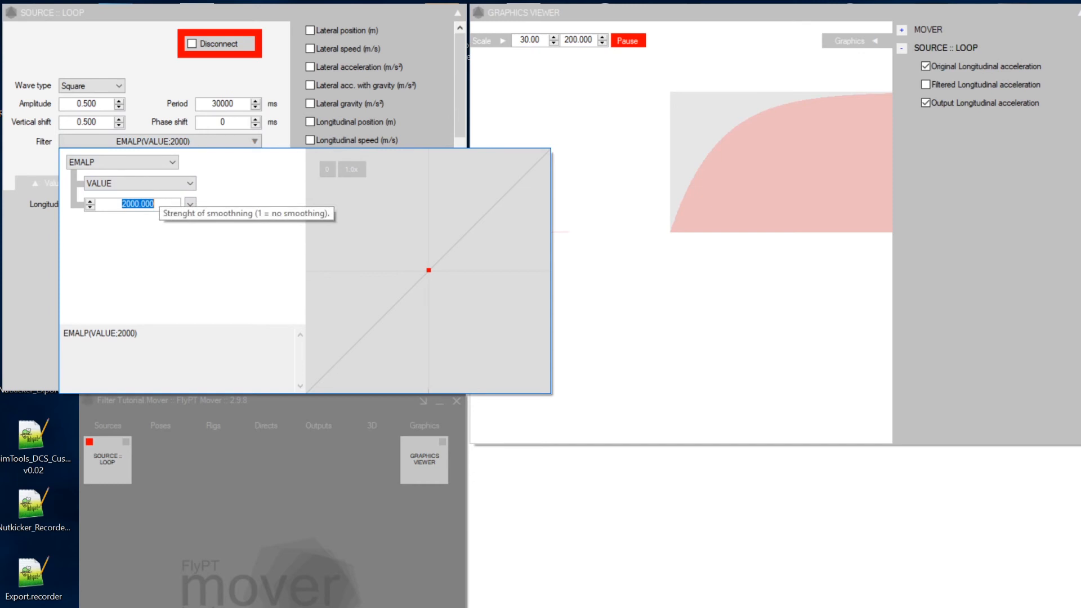